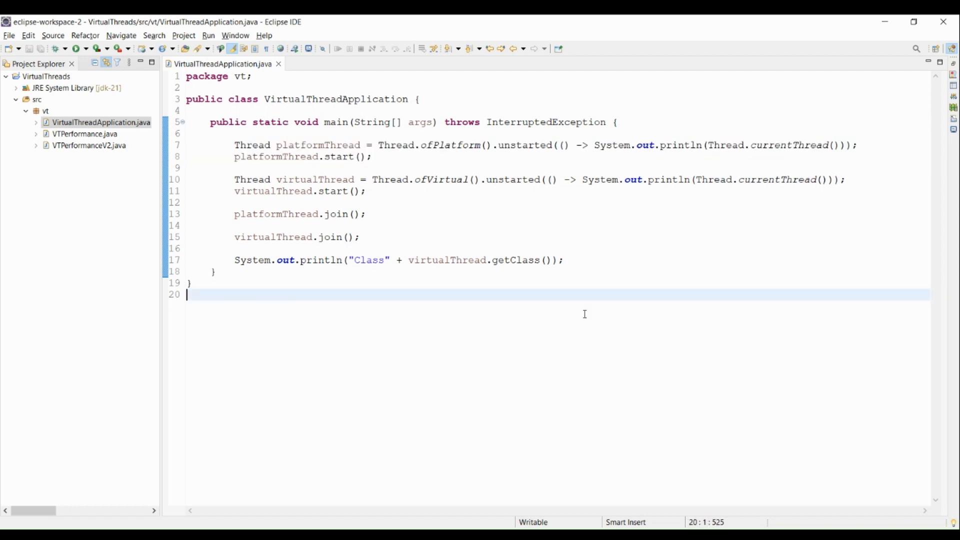
{"action": "mouse_move", "coordinate": [342, 145]}
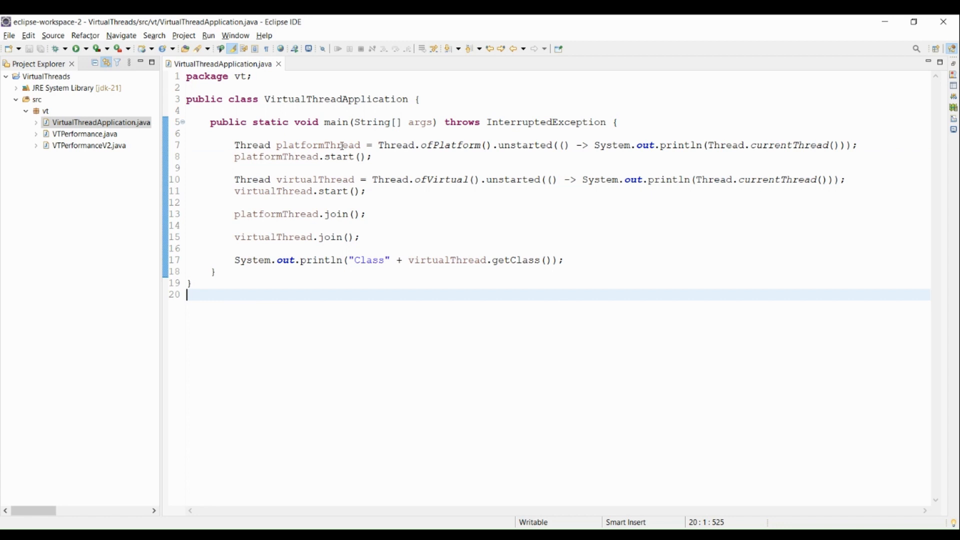
{"action": "mouse_move", "coordinate": [585, 313]}
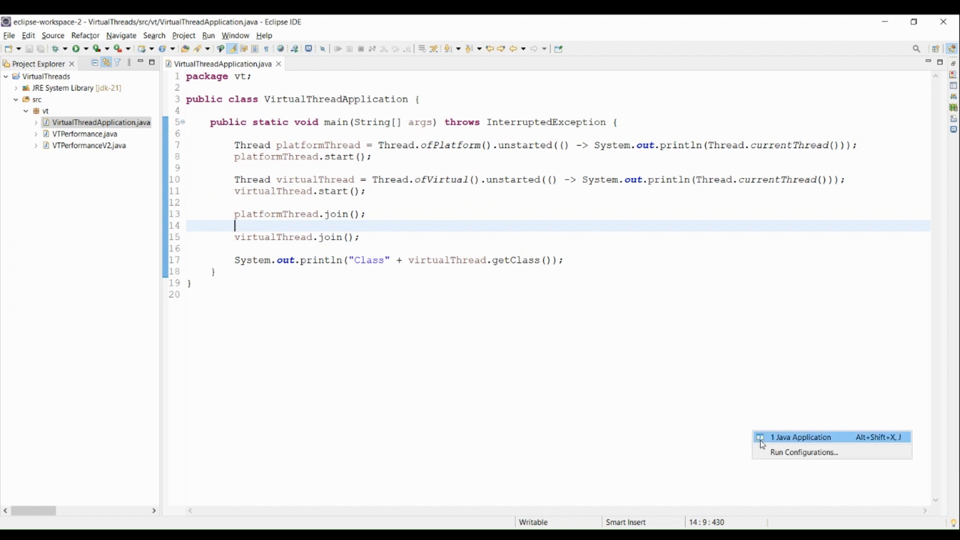
Step: Launch VirtualThreadApplication via '1 Java Application' from the Run dropdown
{"action": "left_click", "coordinate": [799, 436]}
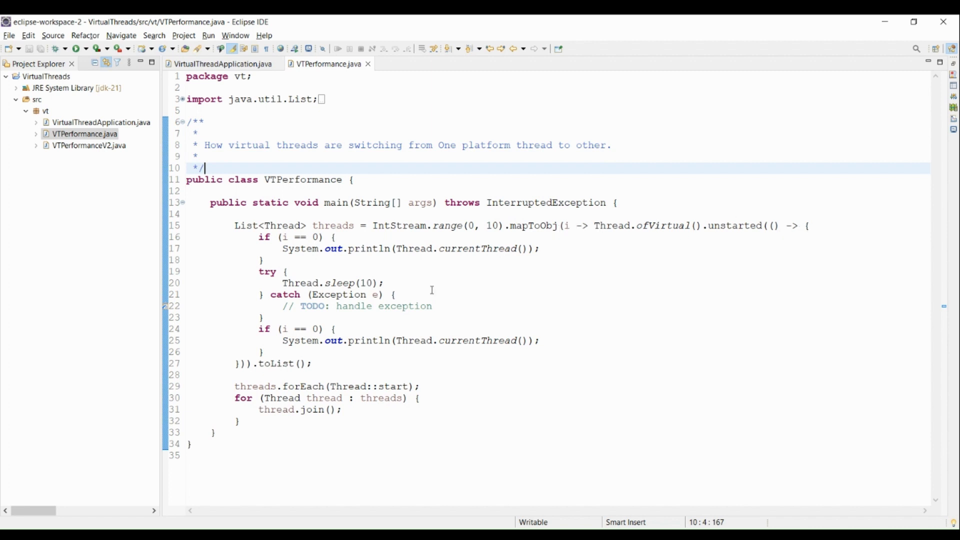
{"action": "mouse_move", "coordinate": [280, 248]}
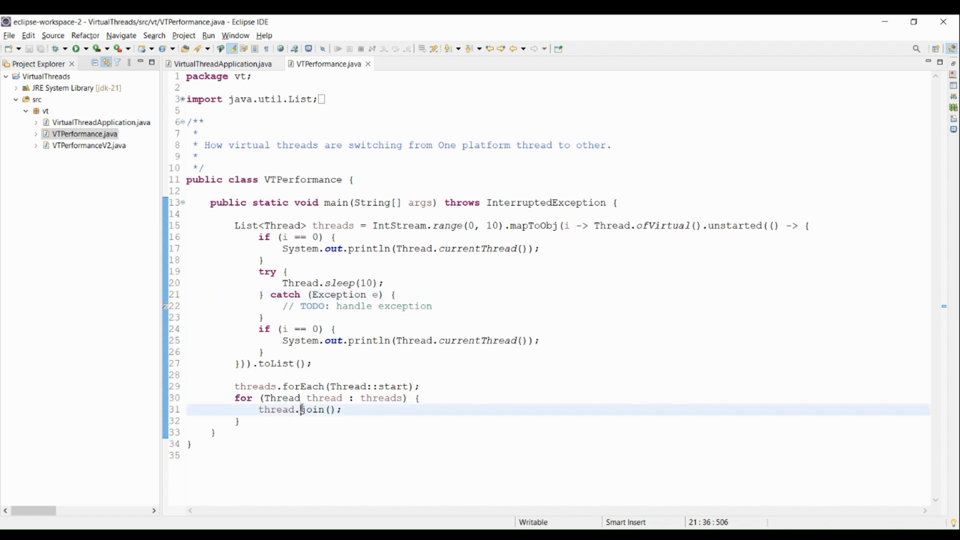
Step: Highlight the join() call on line 31 of VTPerformance.java
{"action": "double_click", "coordinate": [311, 410]}
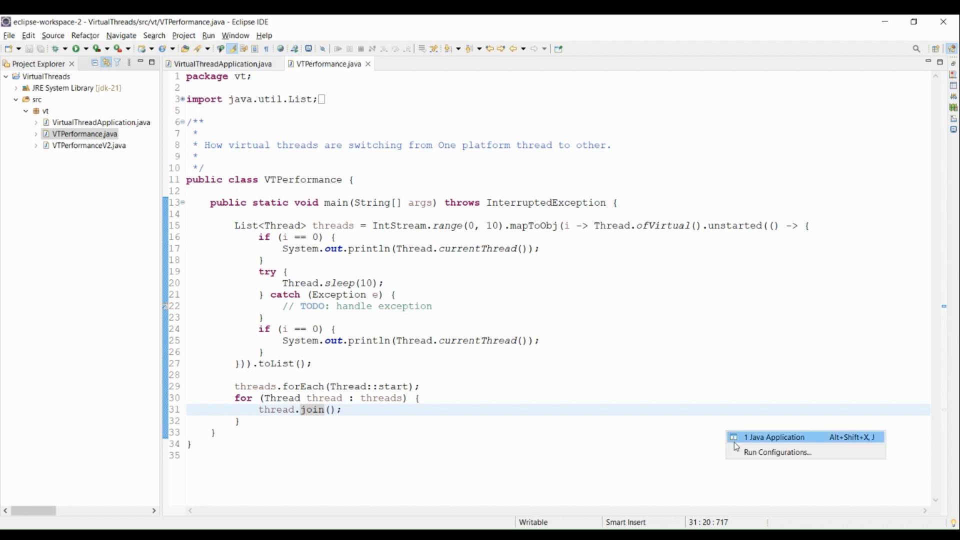
Step: Run VTPerformance and highlight virtual thread #21 in both console lines showing worker-1 then worker-7
{"action": "left_click", "coordinate": [773, 437]}
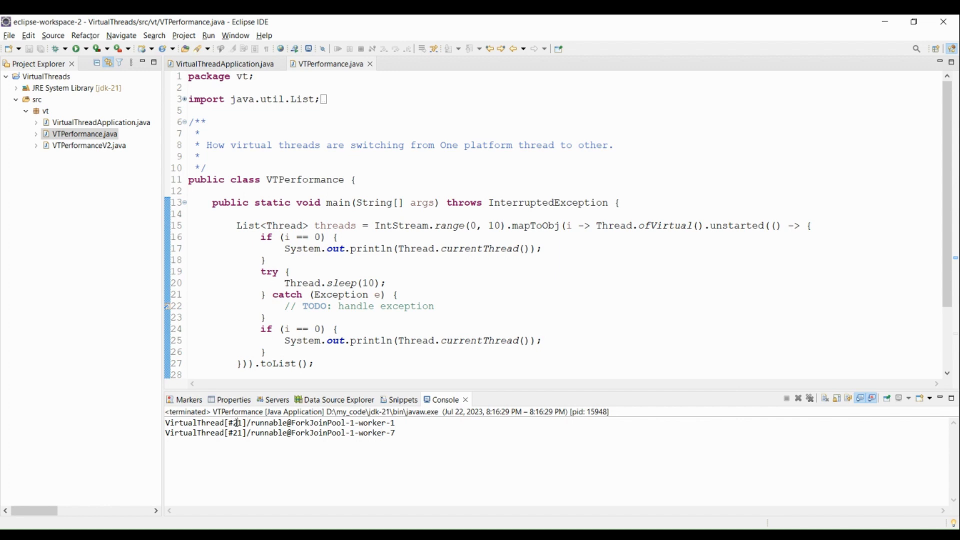
{"action": "double_click", "coordinate": [234, 422]}
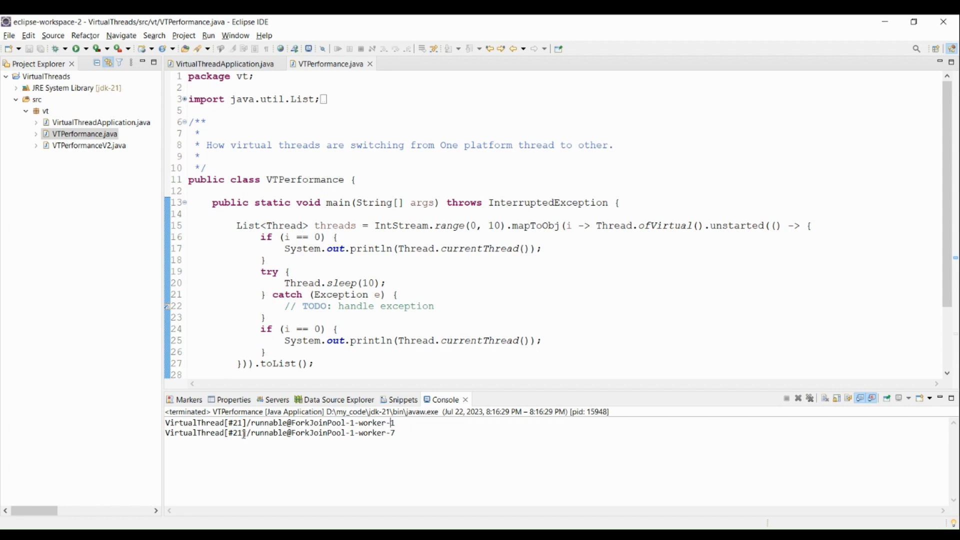
{"action": "double_click", "coordinate": [236, 433]}
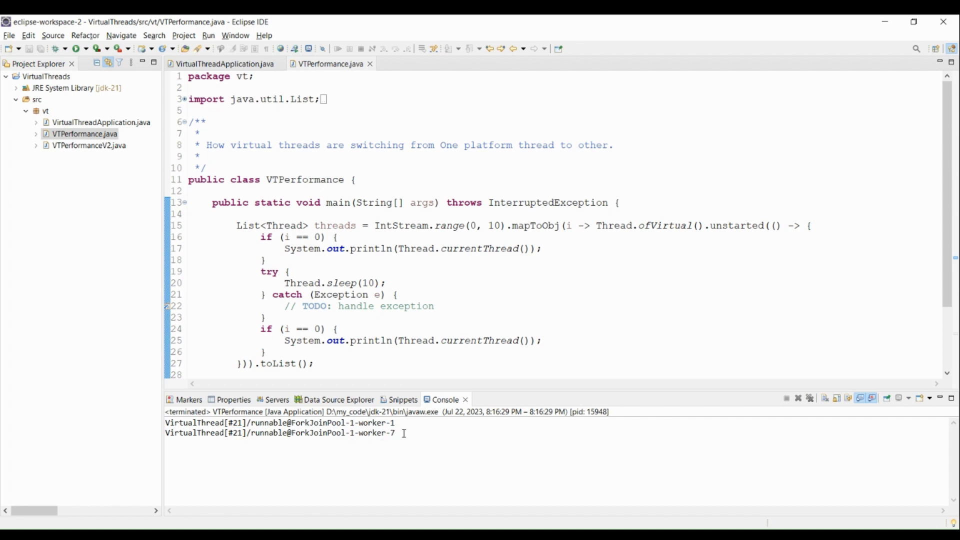
{"action": "mouse_move", "coordinate": [597, 268]}
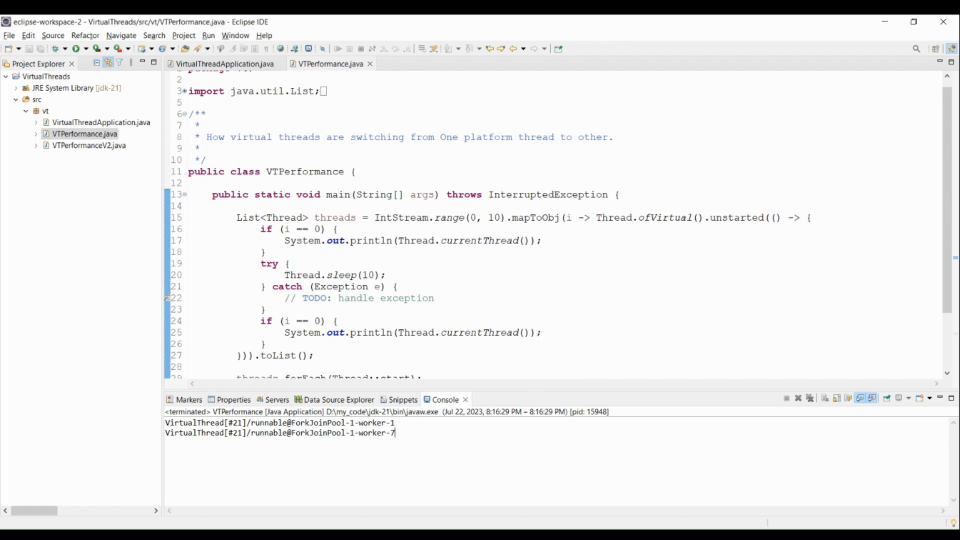
{"action": "mouse_move", "coordinate": [626, 250]}
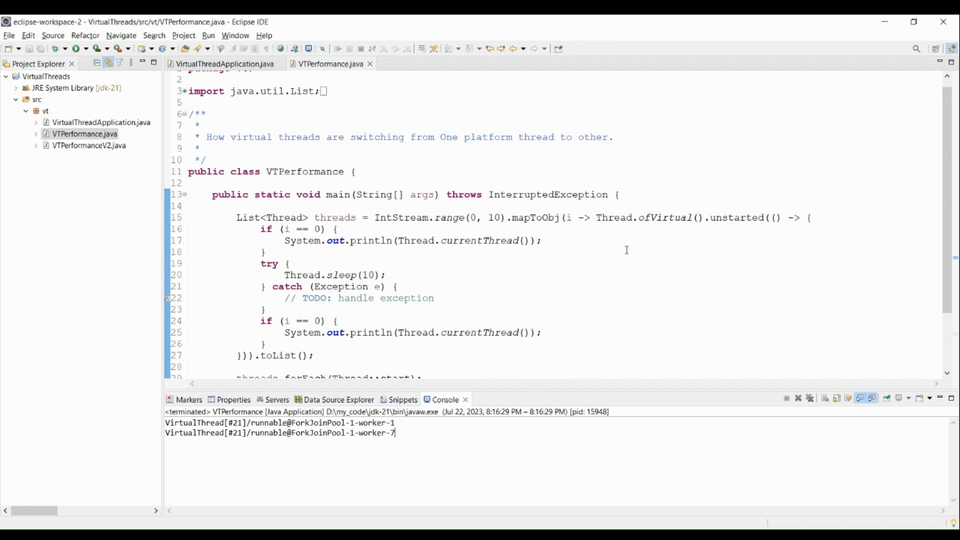
{"action": "left_click", "coordinate": [423, 63]}
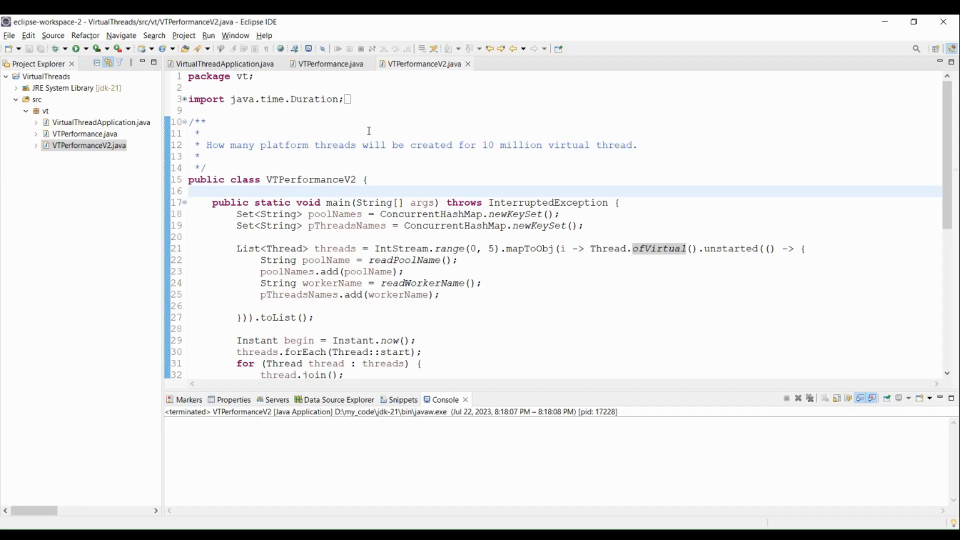
Step: Scroll VTPerformanceV2.java down to its time, core, pool and platform-thread printouts
{"action": "left_click", "coordinate": [459, 133]}
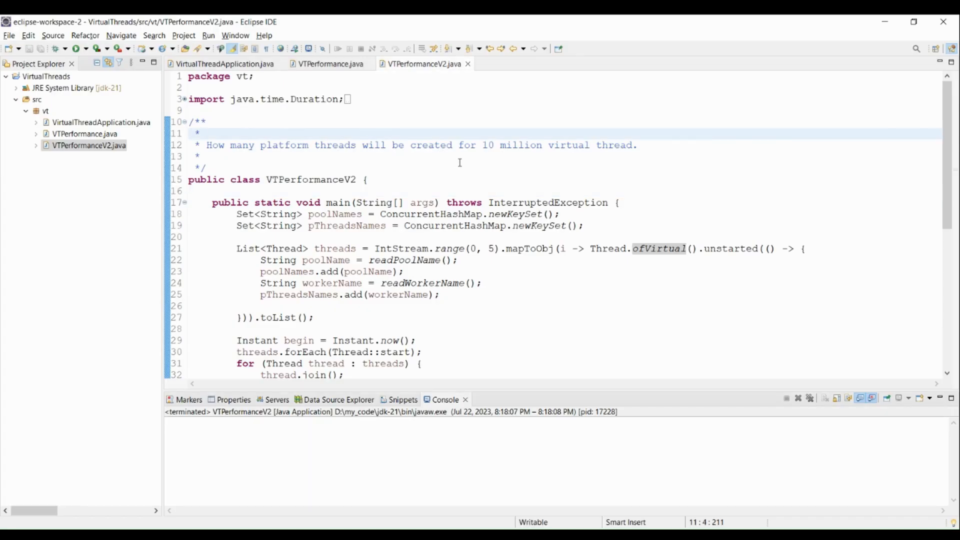
{"action": "scroll", "scroll_direction": "down", "scroll_amount": 3}
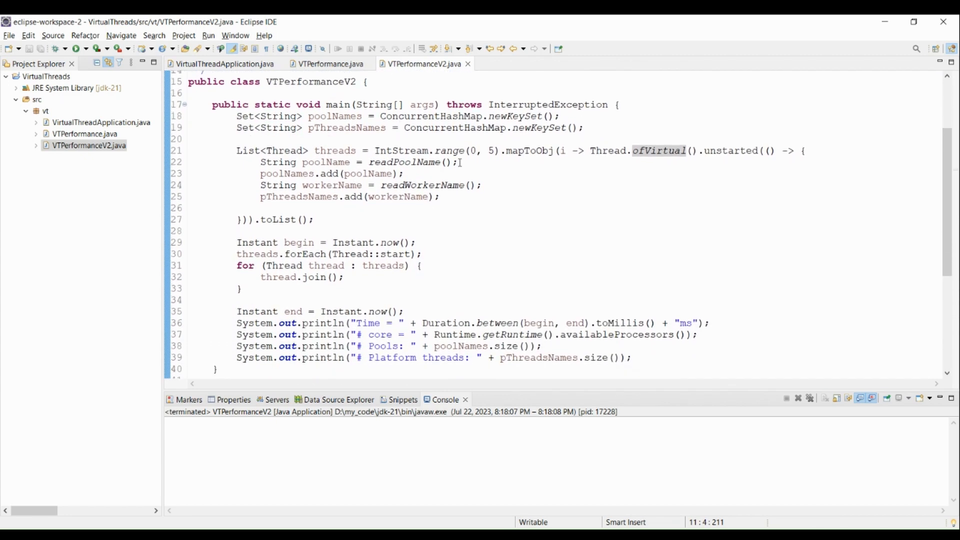
{"action": "scroll", "scroll_direction": "down", "scroll_amount": 3}
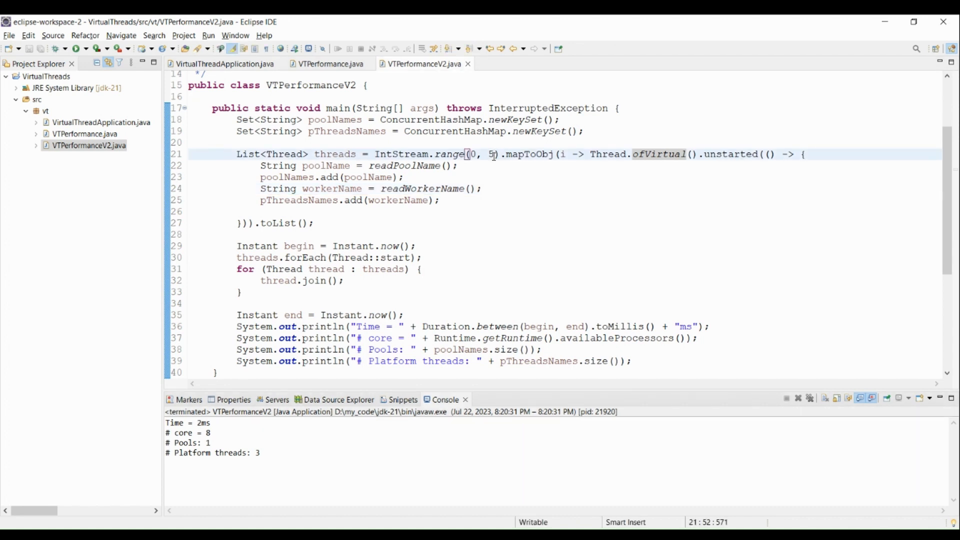
Step: Run VTPerformanceV2 with 1,000 virtual threads and highlight the run time and platform-thread results
{"action": "type", "text": "0"}
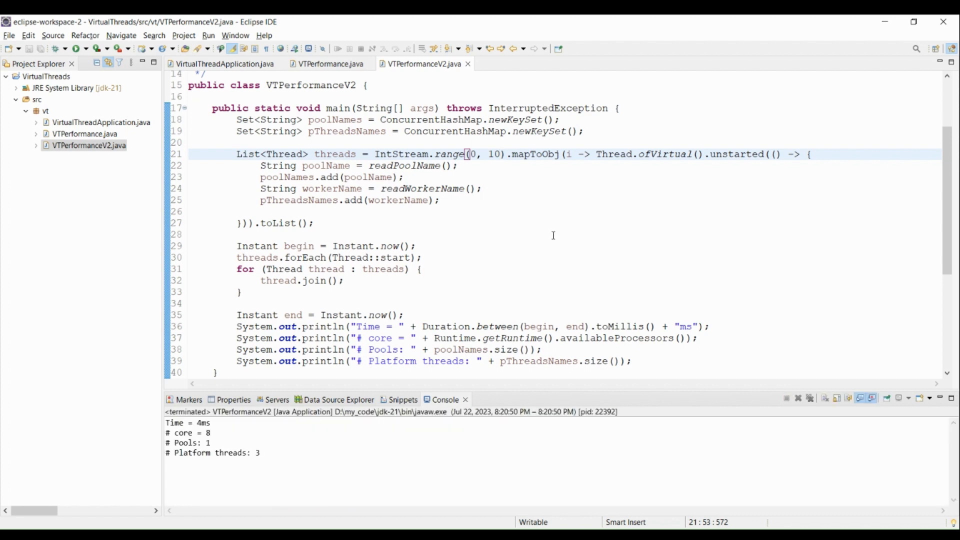
{"action": "double_click", "coordinate": [256, 452]}
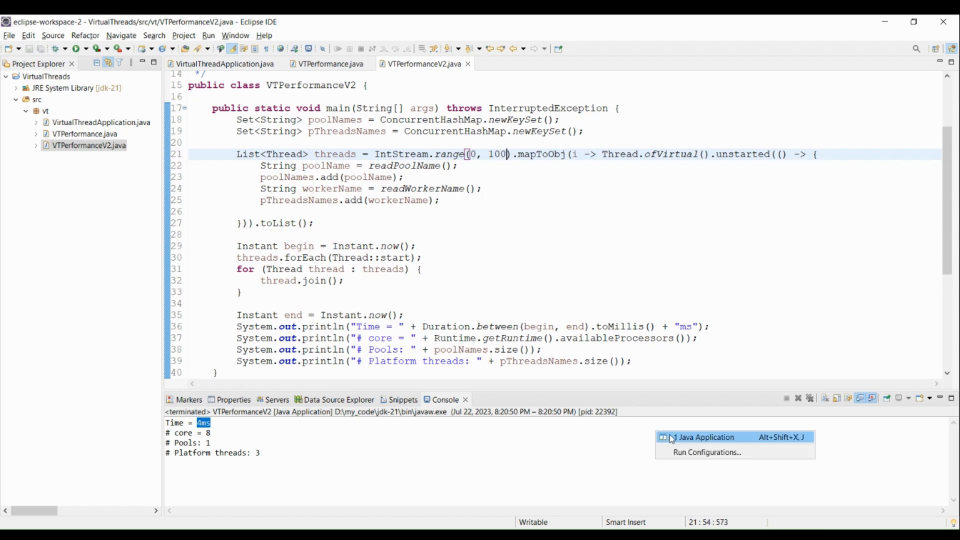
{"action": "left_click", "coordinate": [708, 437]}
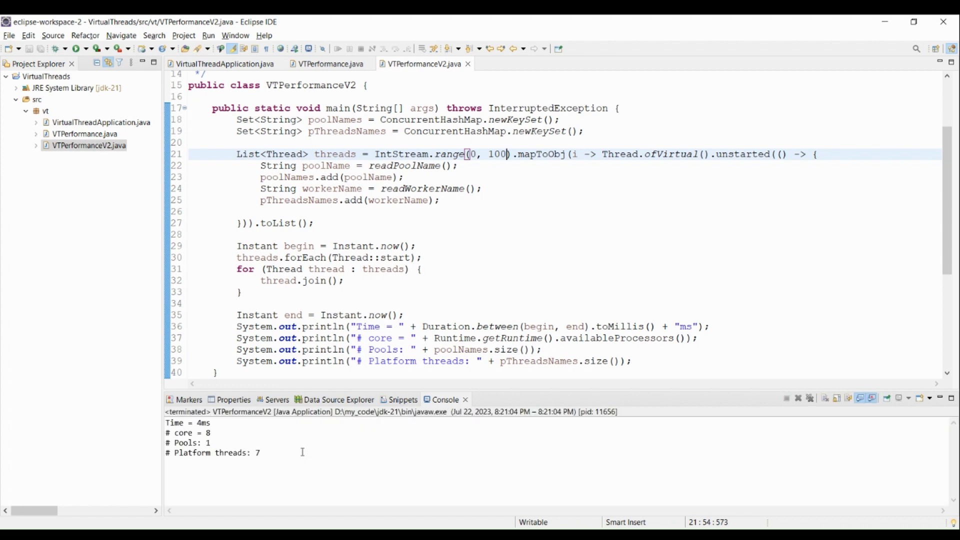
{"action": "double_click", "coordinate": [258, 452]}
{"action": "type", "text": "0"}
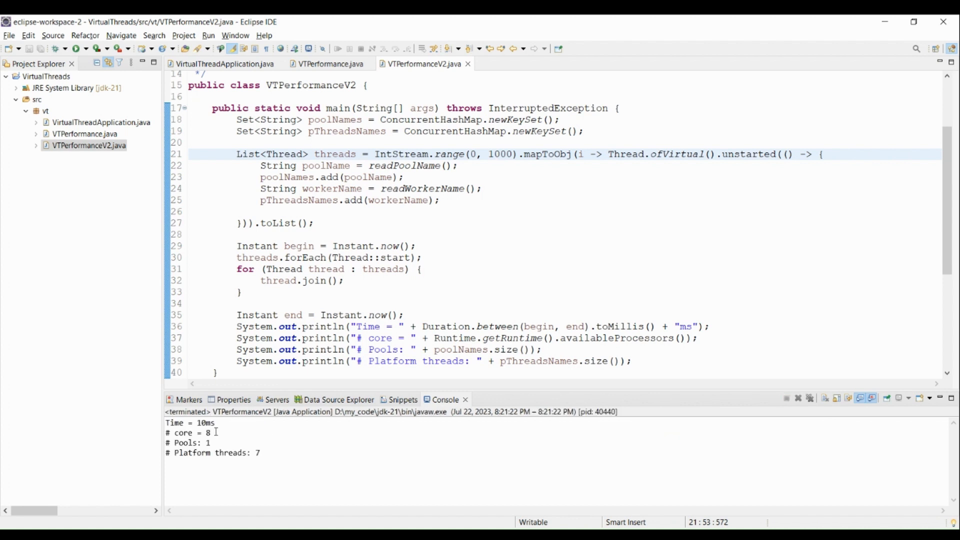
{"action": "double_click", "coordinate": [204, 422]}
{"action": "type", "text": "0"}
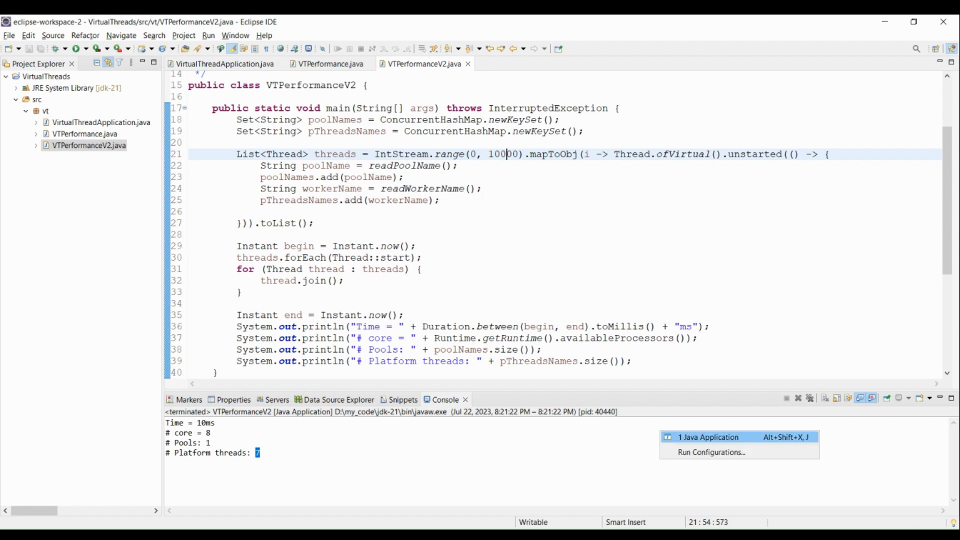
Step: Run it with 10,000 virtual threads, getting 40 ms with 7 platform threads
{"action": "left_click", "coordinate": [708, 437]}
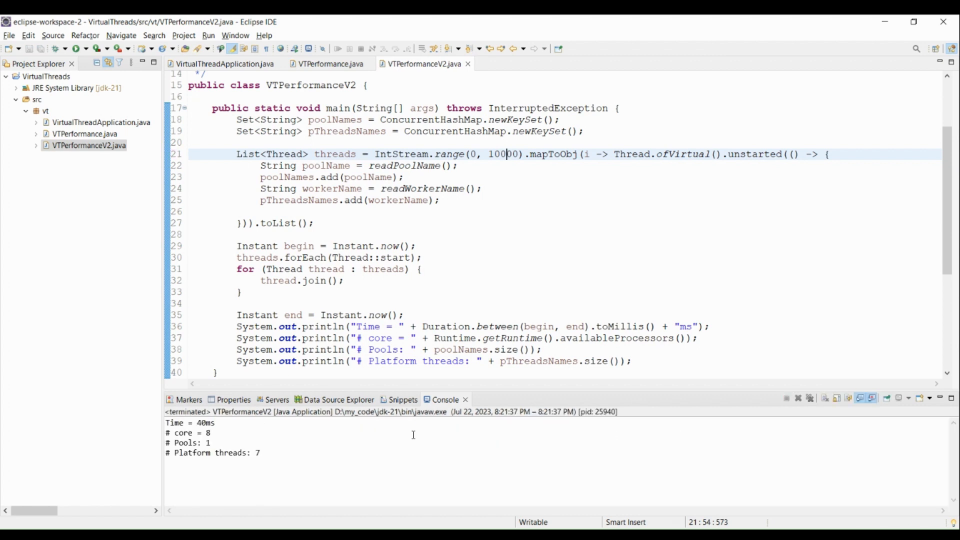
{"action": "double_click", "coordinate": [204, 422]}
{"action": "type", "text": "0"}
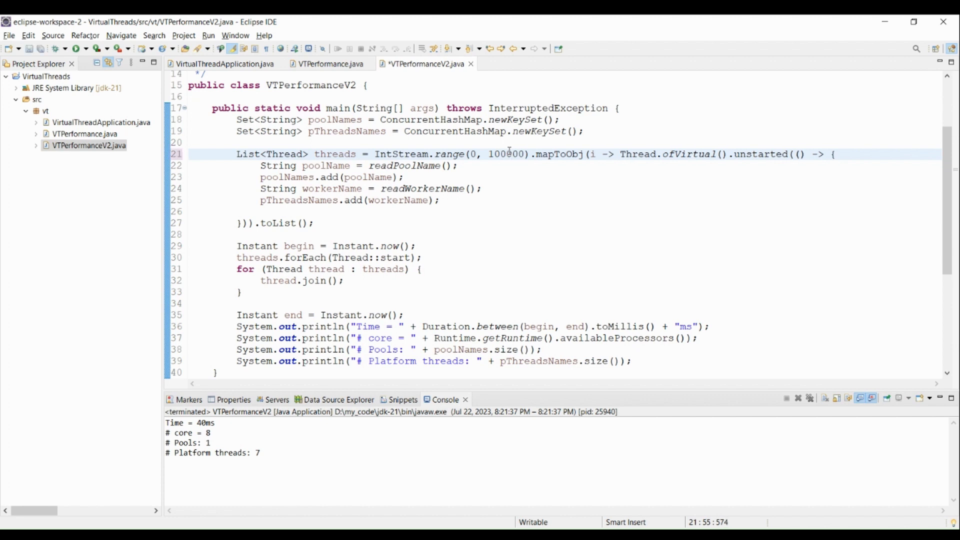
Step: Save and run with 100,000 virtual threads, highlighting the 156 ms / platform-thread result
{"action": "key", "text": "ctrl+s"}
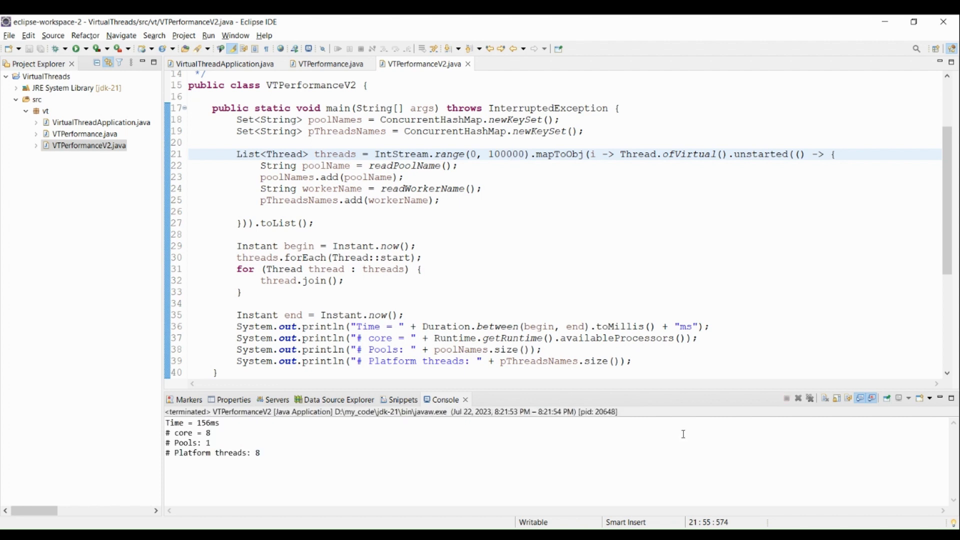
{"action": "double_click", "coordinate": [205, 422]}
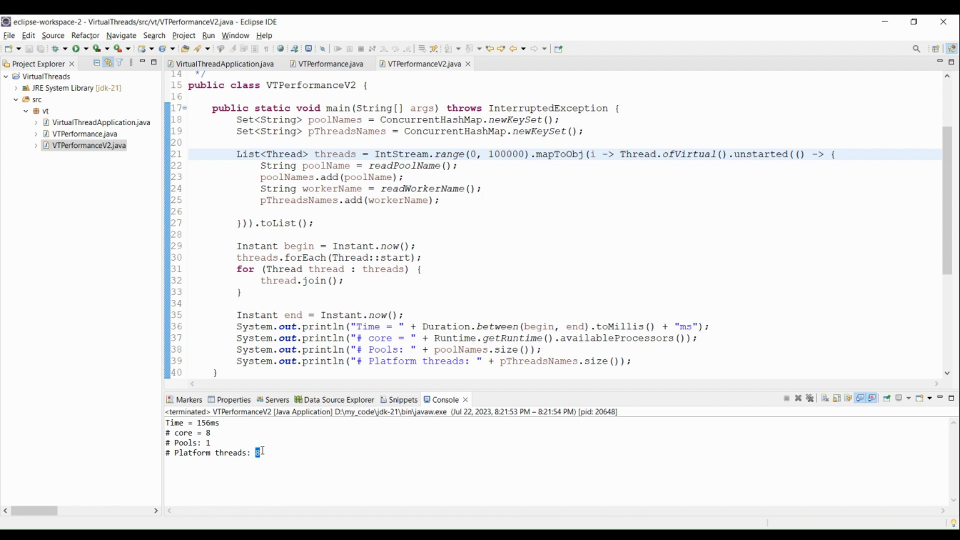
{"action": "mouse_move", "coordinate": [551, 149]}
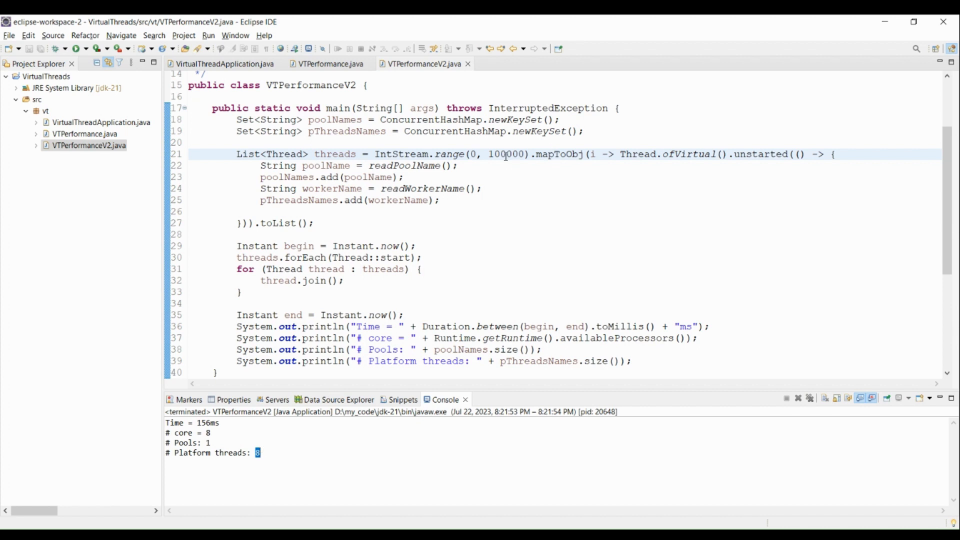
Step: Run with 1,000,000 virtual threads, reaching 970 ms with 8 platform threads
{"action": "left_click", "coordinate": [505, 154]}
{"action": "type", "text": "0"}
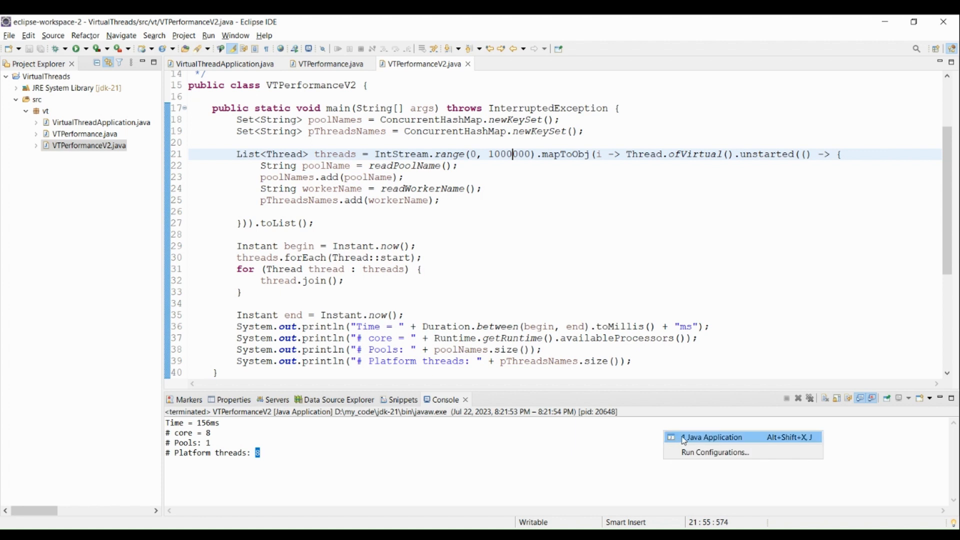
{"action": "left_click", "coordinate": [714, 437]}
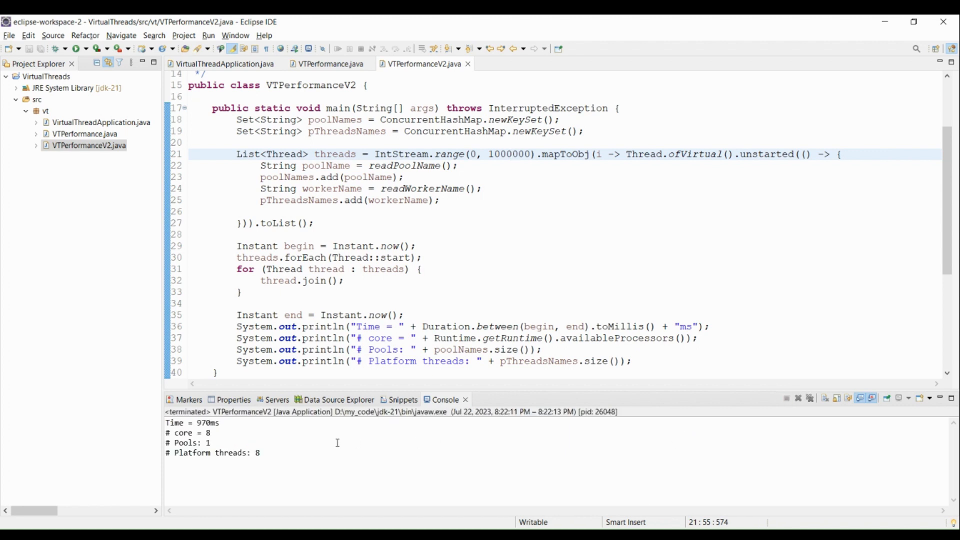
{"action": "double_click", "coordinate": [207, 422]}
{"action": "type", "text": "0"}
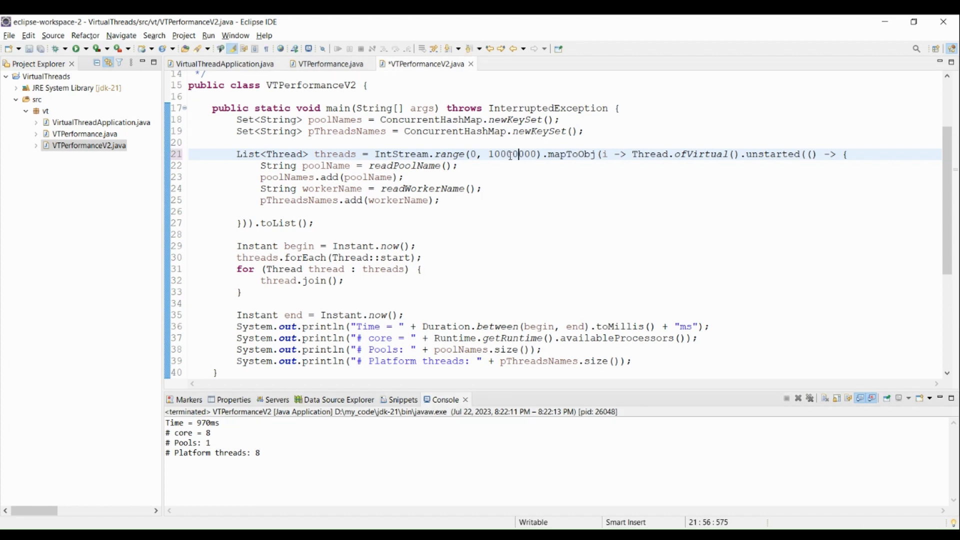
Step: Save and run with 10,000,000 virtual threads, highlighting the 6911 ms / 8 platform-thread result
{"action": "key", "text": "ctrl+s"}
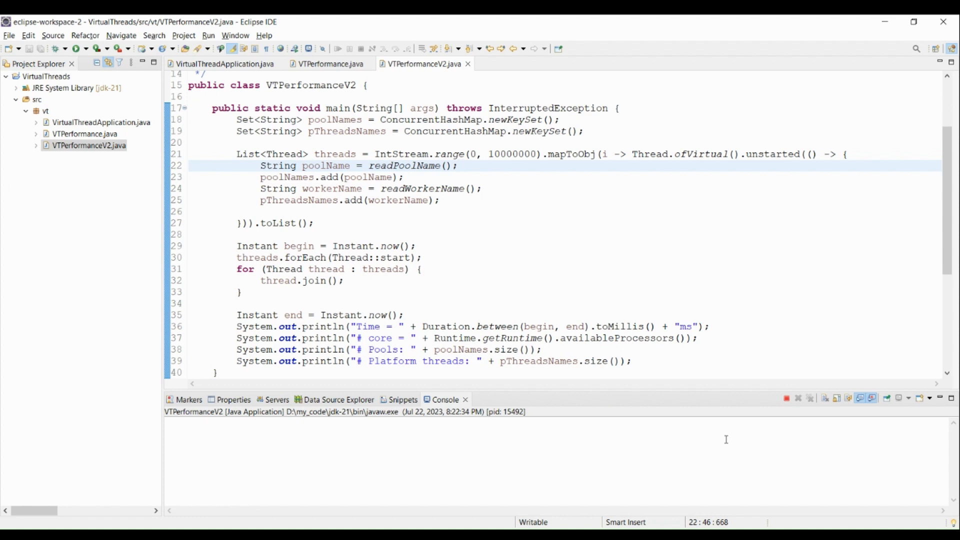
{"action": "left_click", "coordinate": [459, 165]}
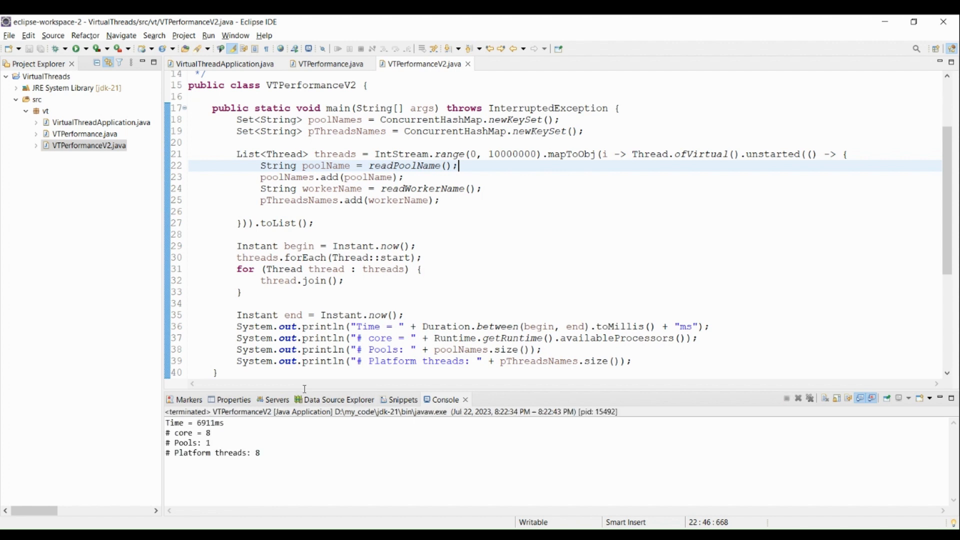
{"action": "double_click", "coordinate": [208, 422]}
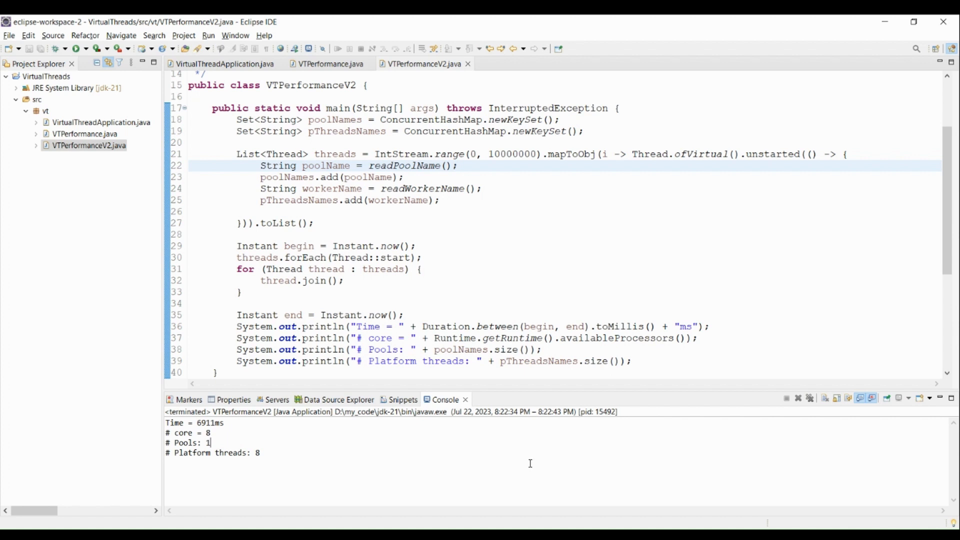
{"action": "mouse_move", "coordinate": [530, 463]}
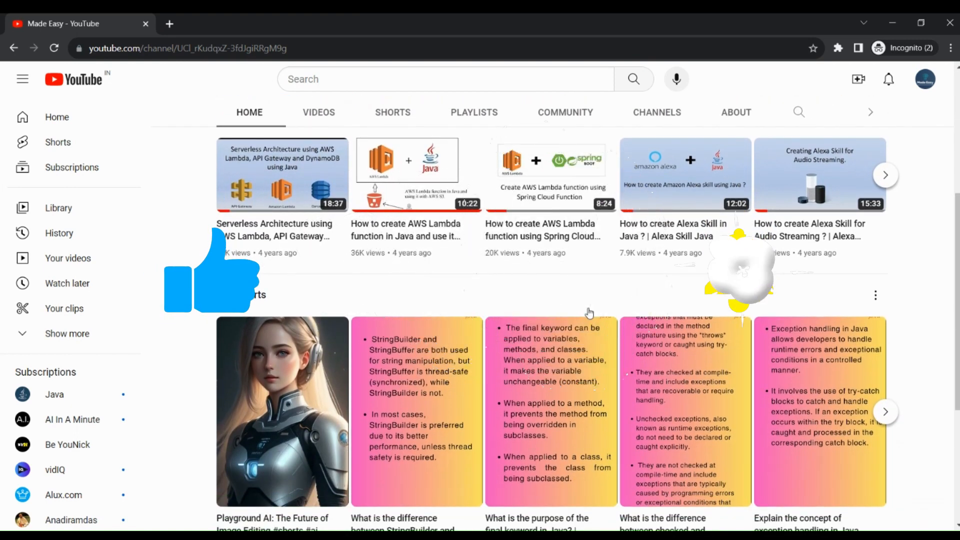
Step: Scroll the YouTube channel home page down to its Shorts shelf
{"action": "scroll", "scroll_direction": "down", "scroll_amount": 3}
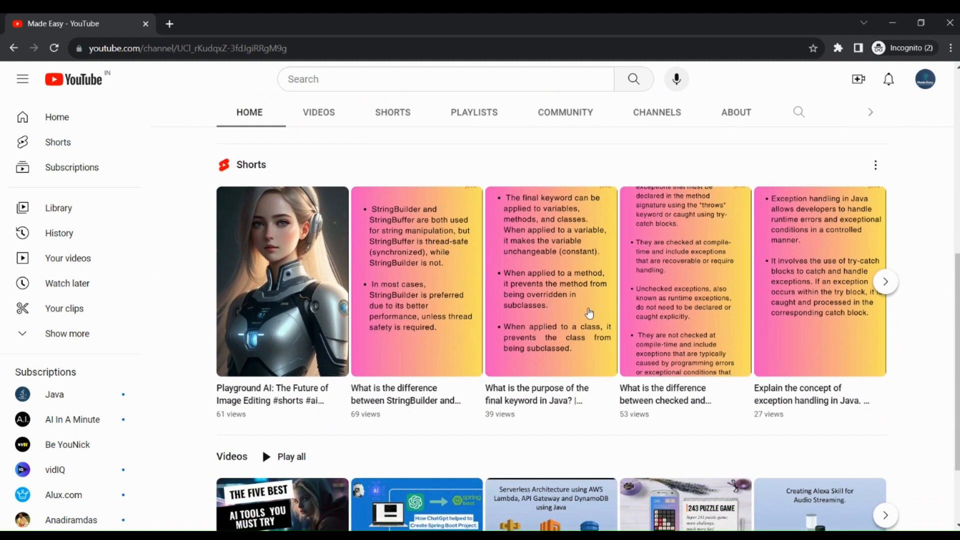